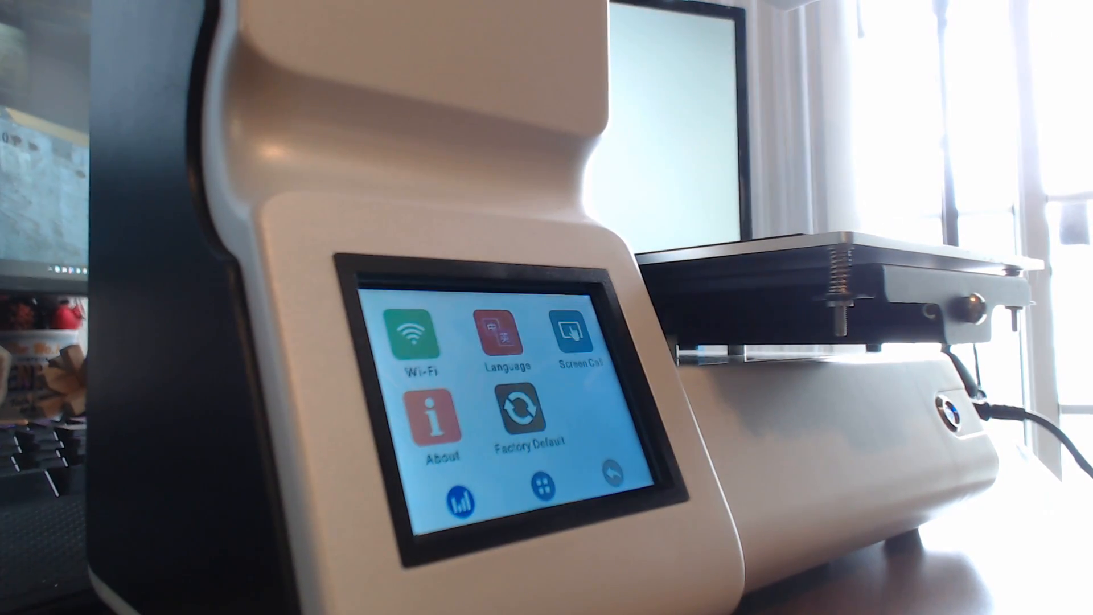
Step: Turn Wi-Fi on, enter Wi-Fi config mode, then exit it
left_click(417, 335)
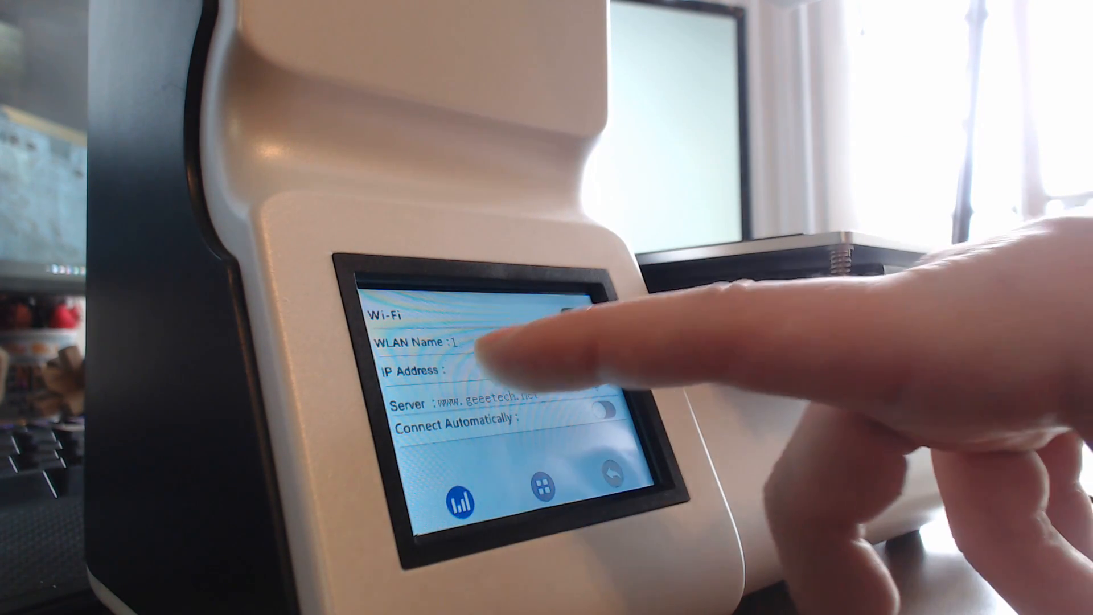
left_click(578, 314)
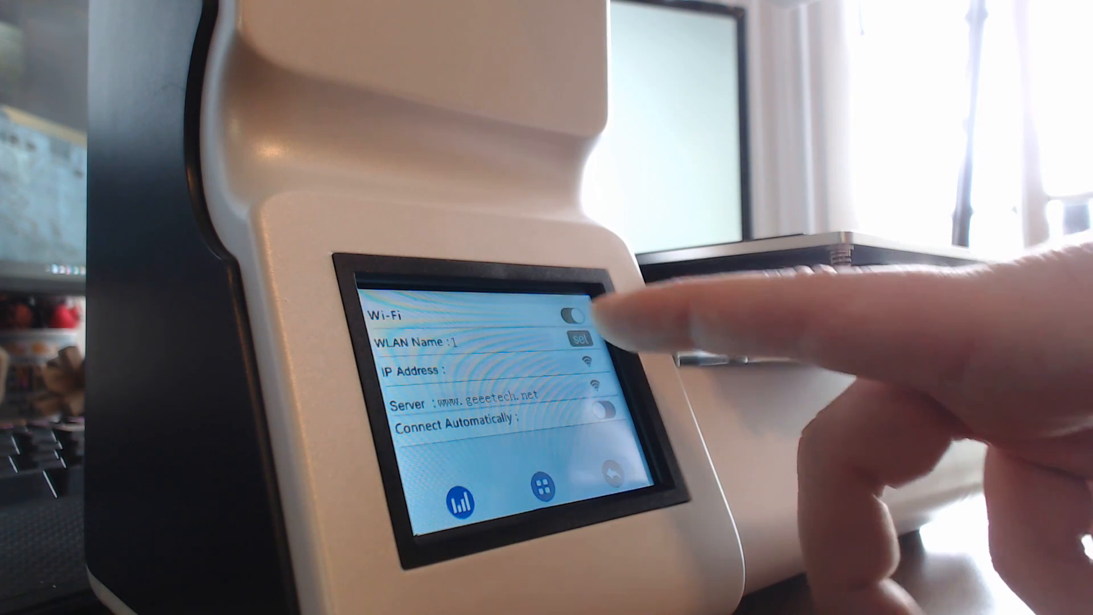
left_click(576, 312)
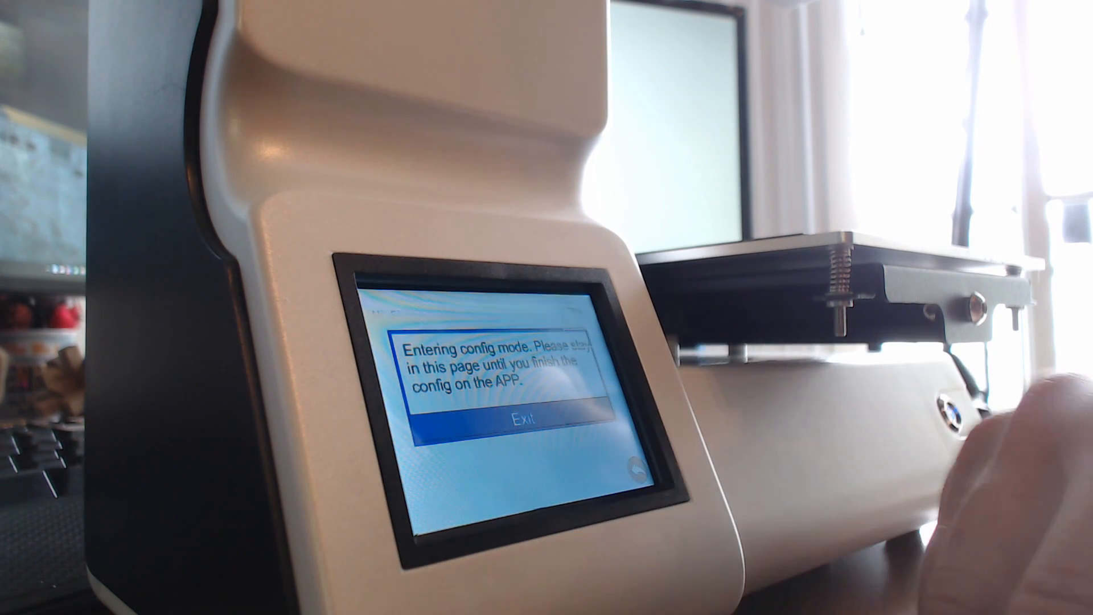
left_click(523, 420)
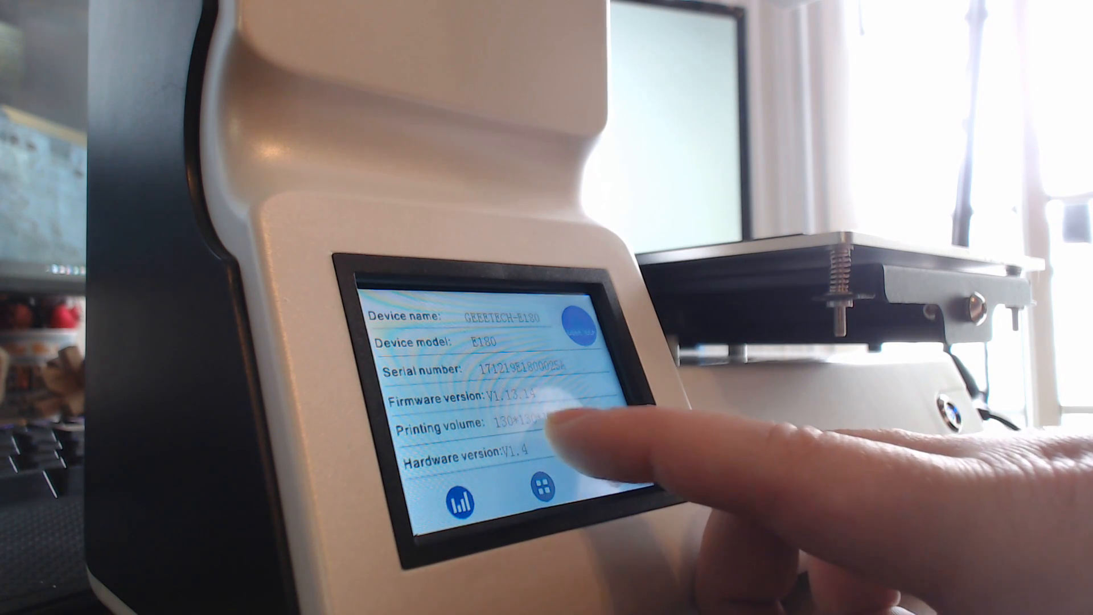
Step: Go from the About page to the tools menu via the grid icon
left_click(548, 482)
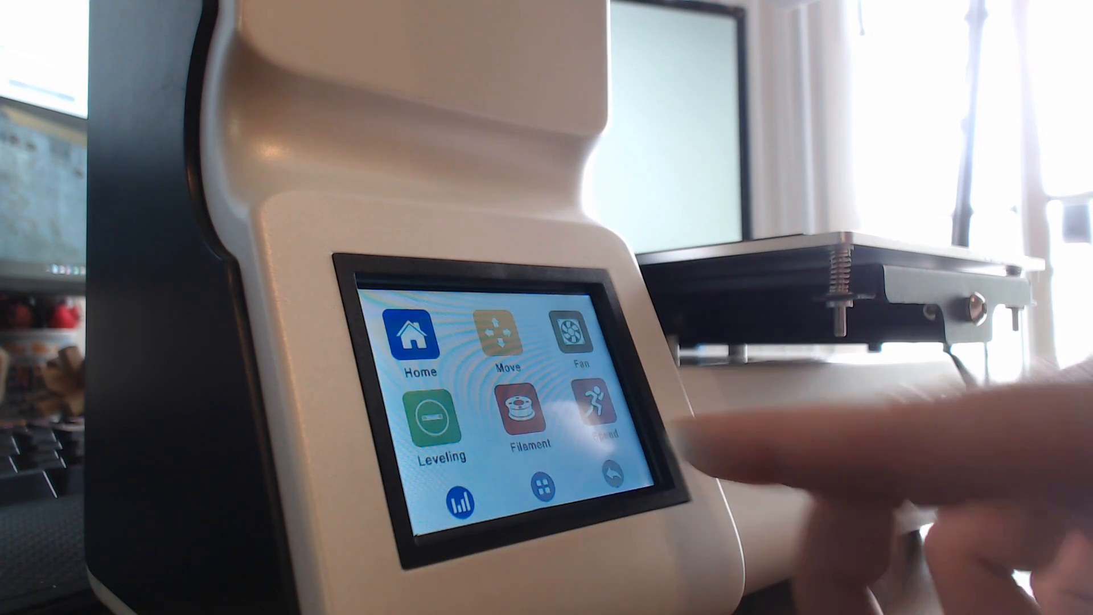
Step: Switch the controller fan on and confirm print speed is 100
left_click(580, 333)
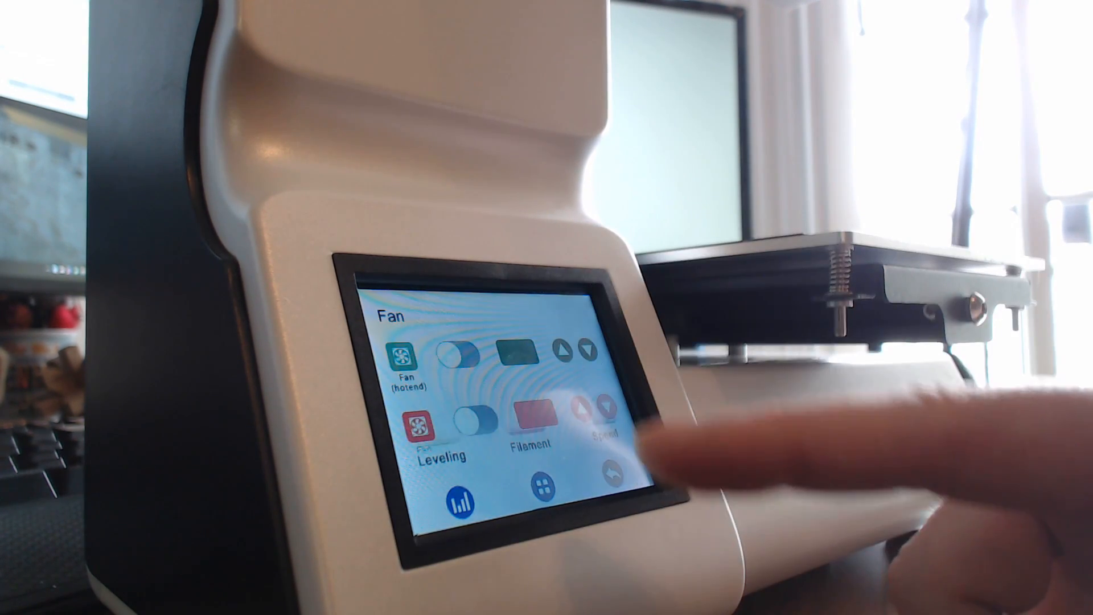
left_click(474, 425)
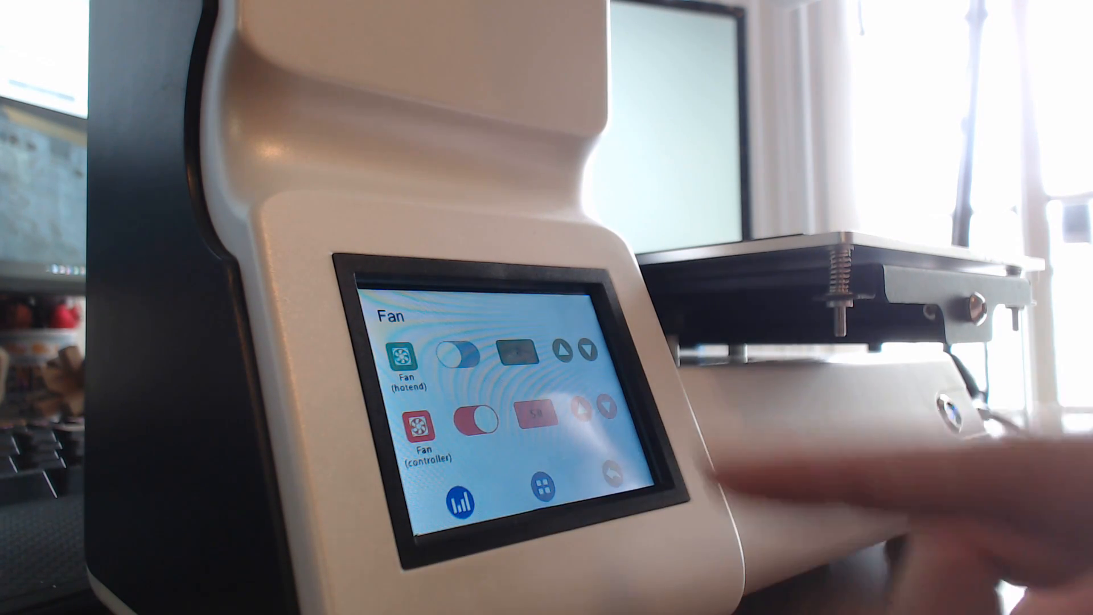
left_click(475, 425)
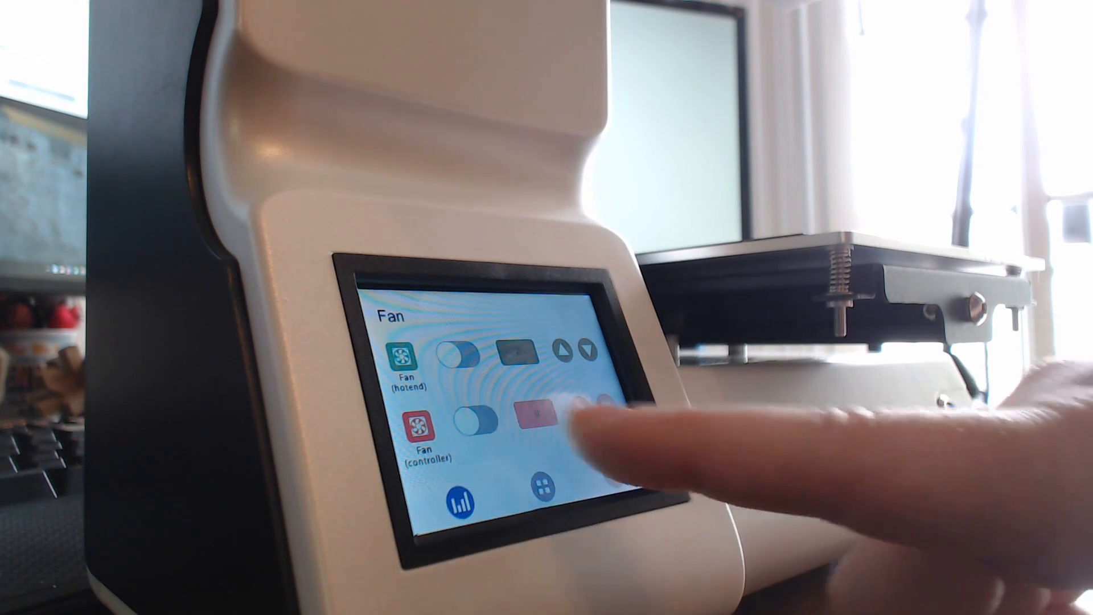
left_click(478, 424)
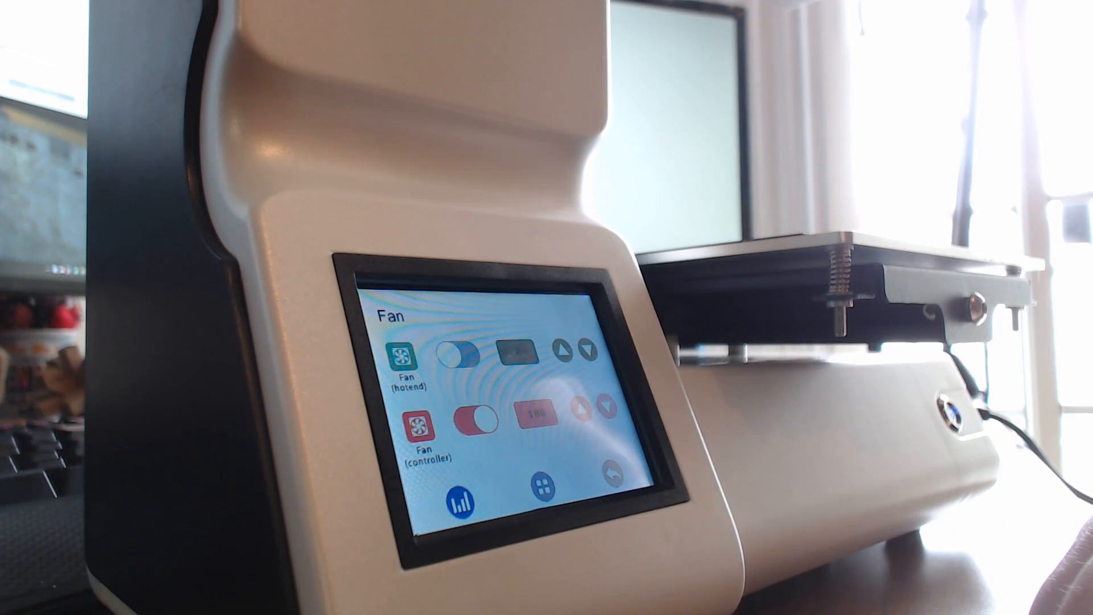
left_click(581, 408)
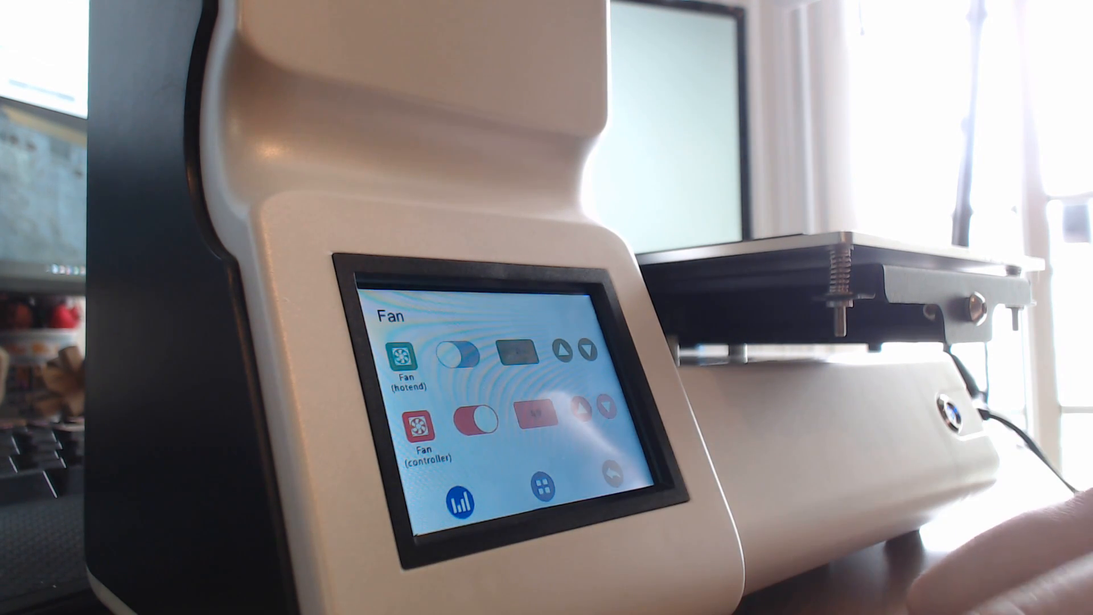
left_click(537, 422)
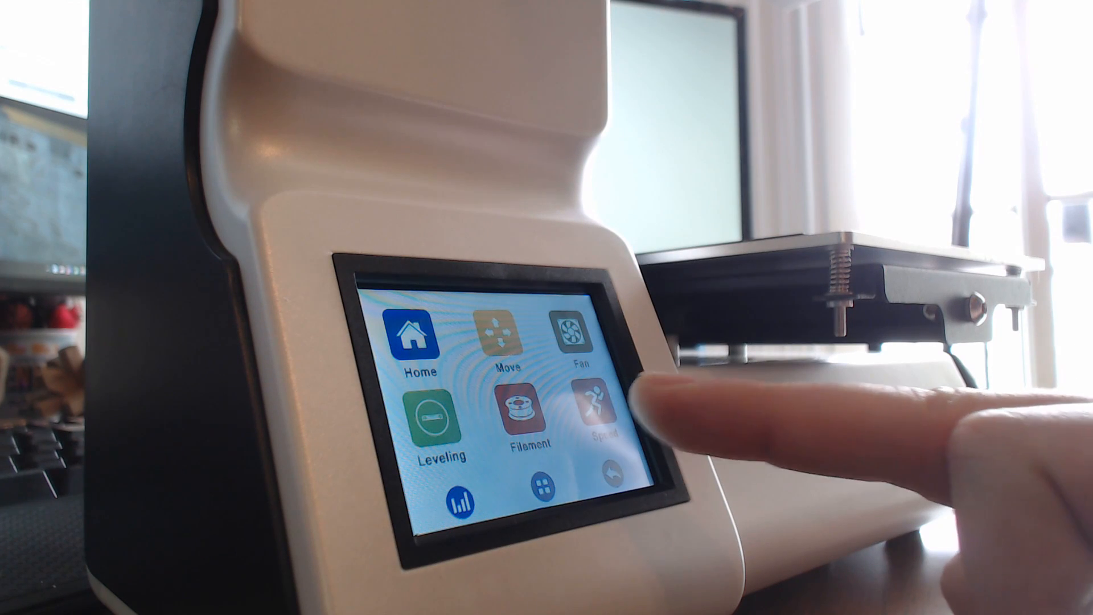
left_click(600, 411)
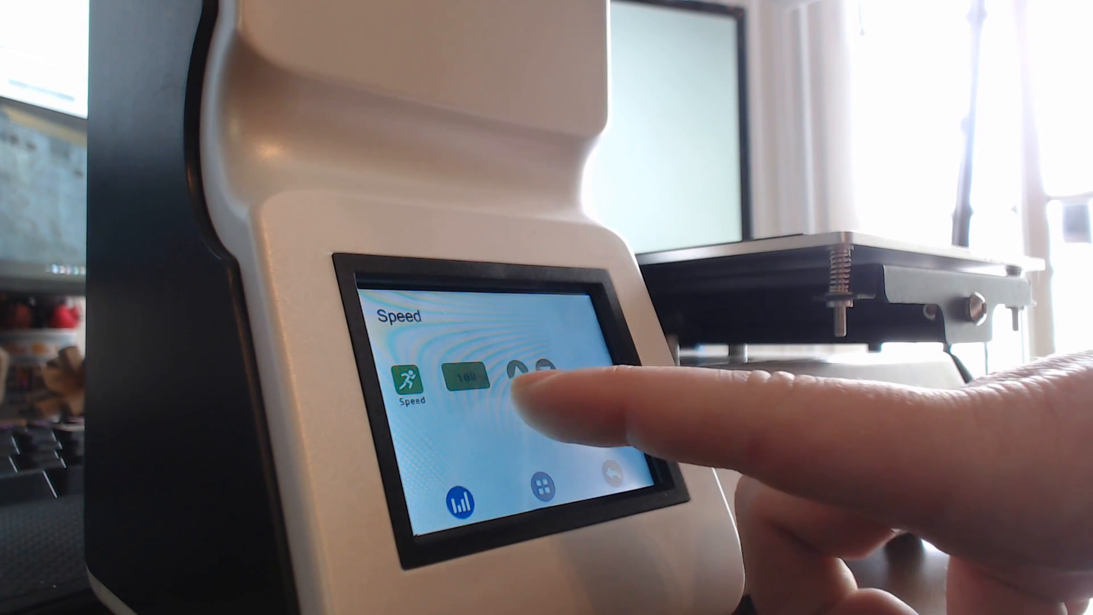
left_click(612, 485)
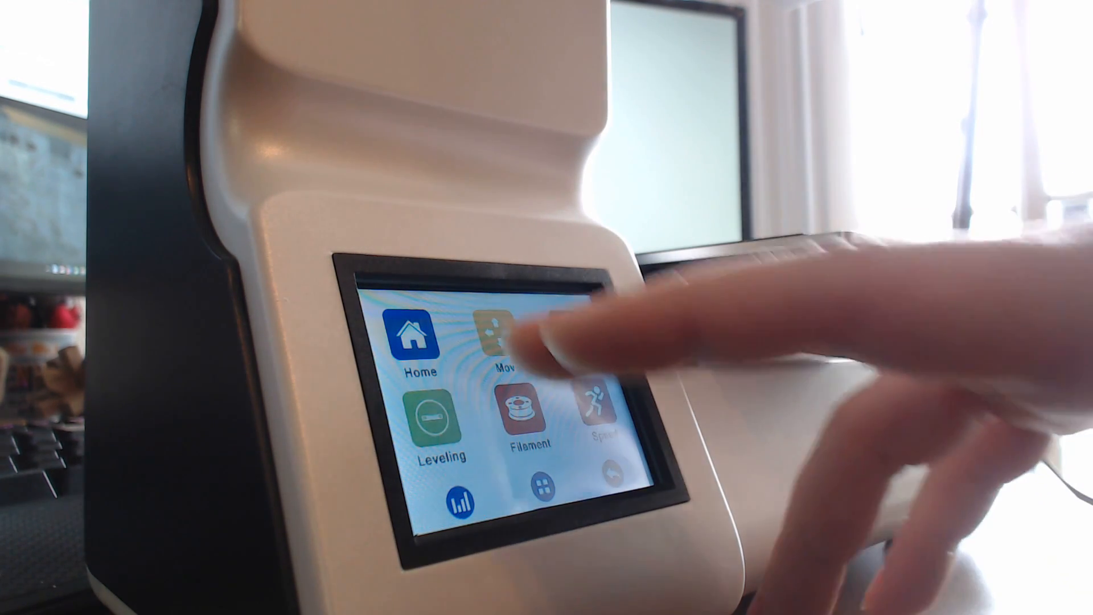
Step: Jog the print head, lowering Z from 70.2 to 40.2 and moving X to 60.0
left_click(502, 335)
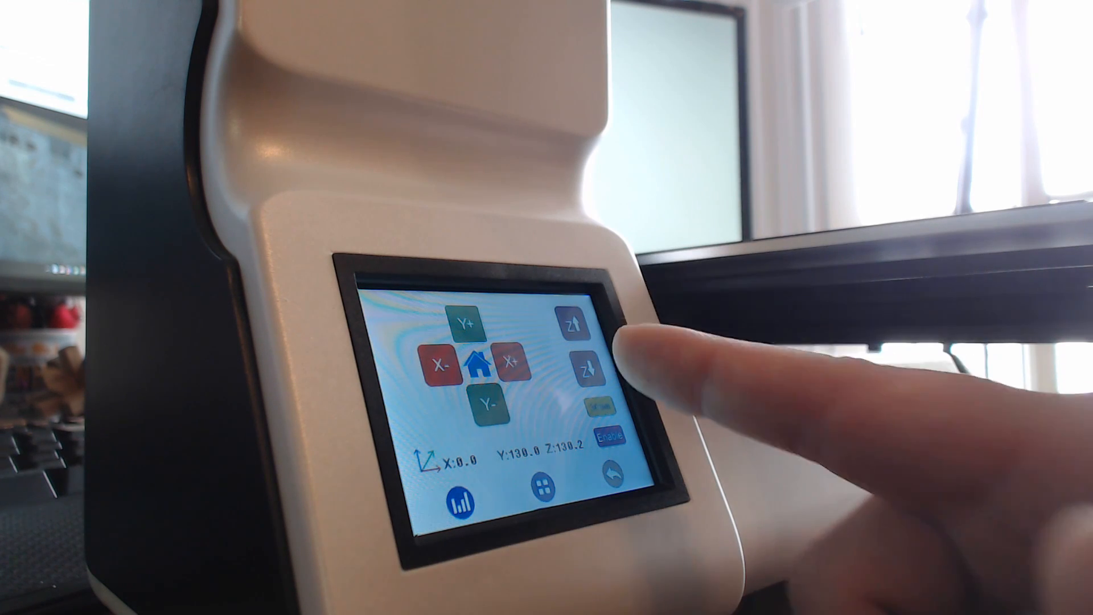
left_click(572, 326)
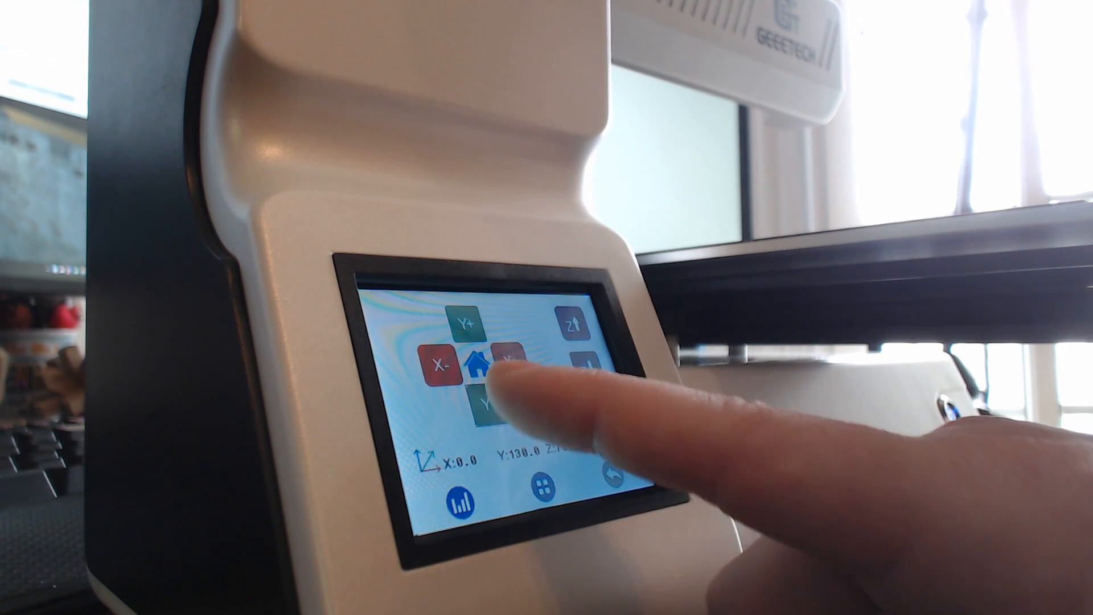
left_click(484, 404)
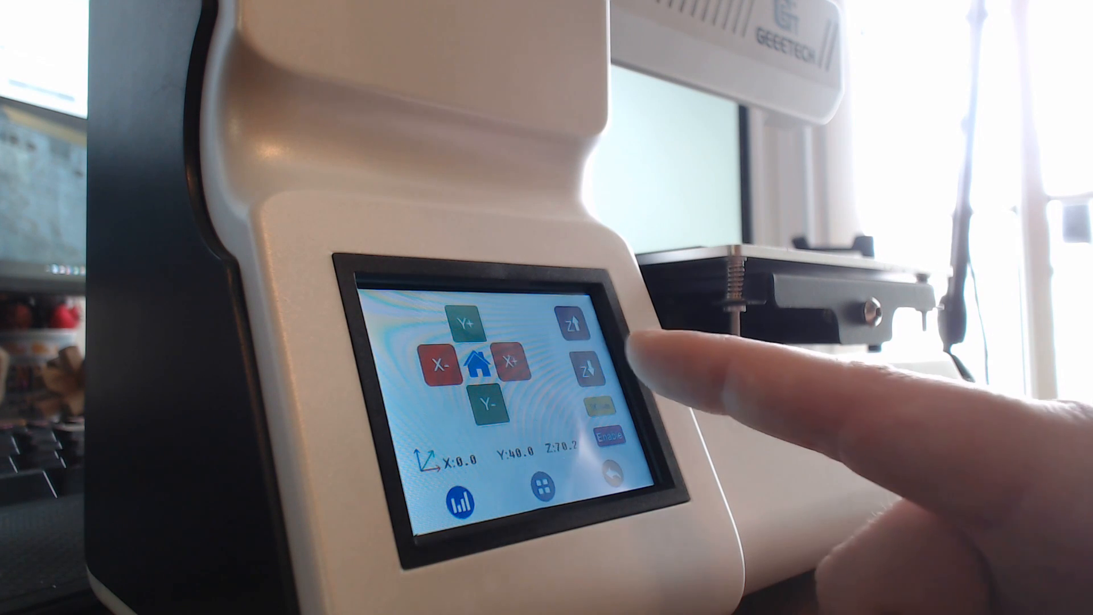
left_click(589, 365)
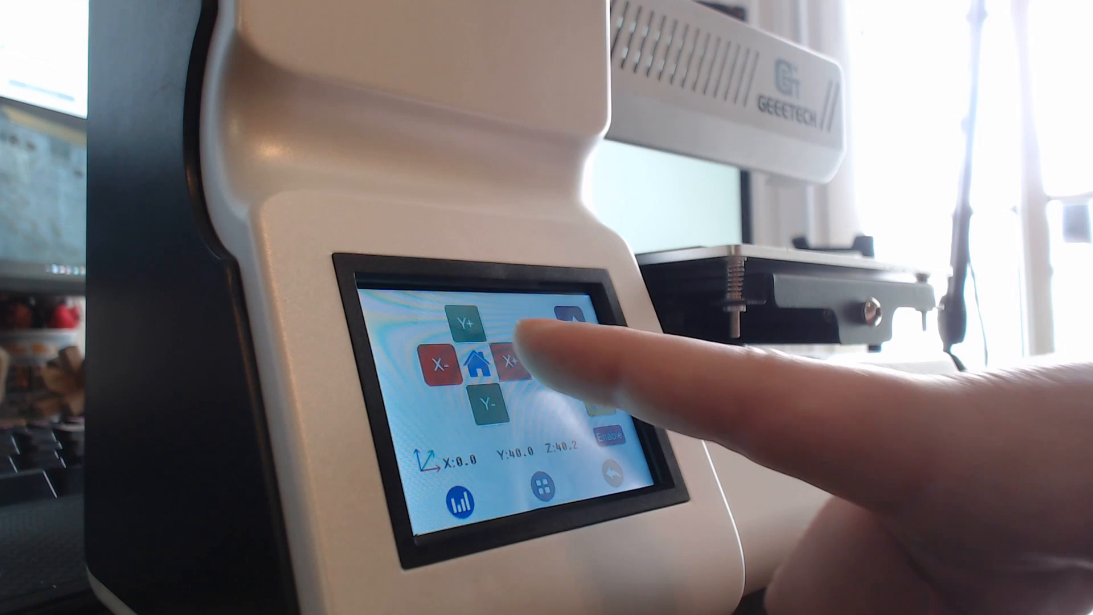
left_click(511, 361)
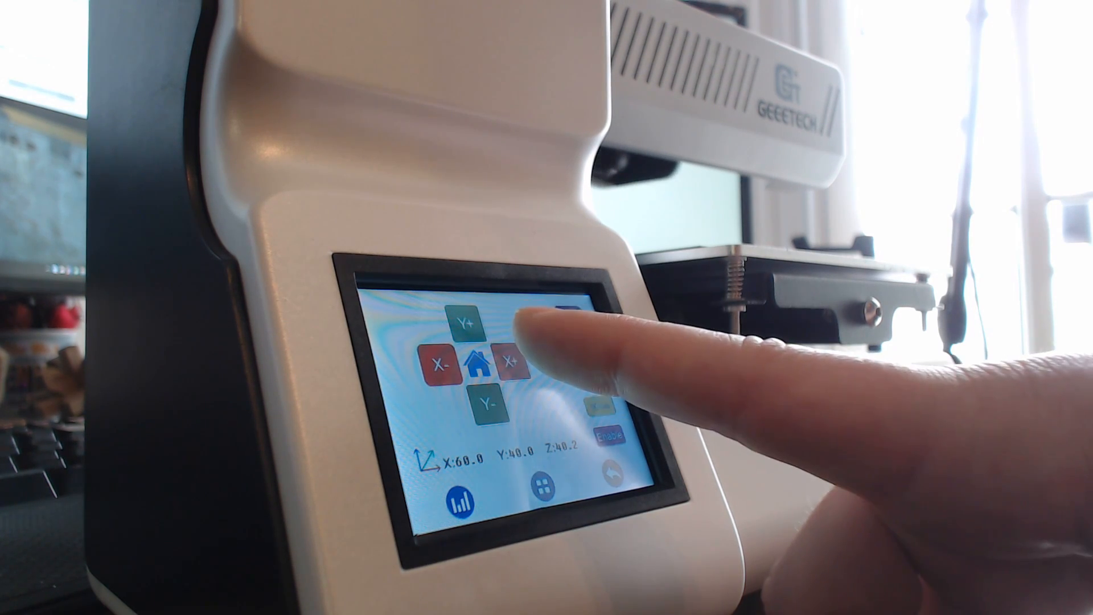
left_click(510, 359)
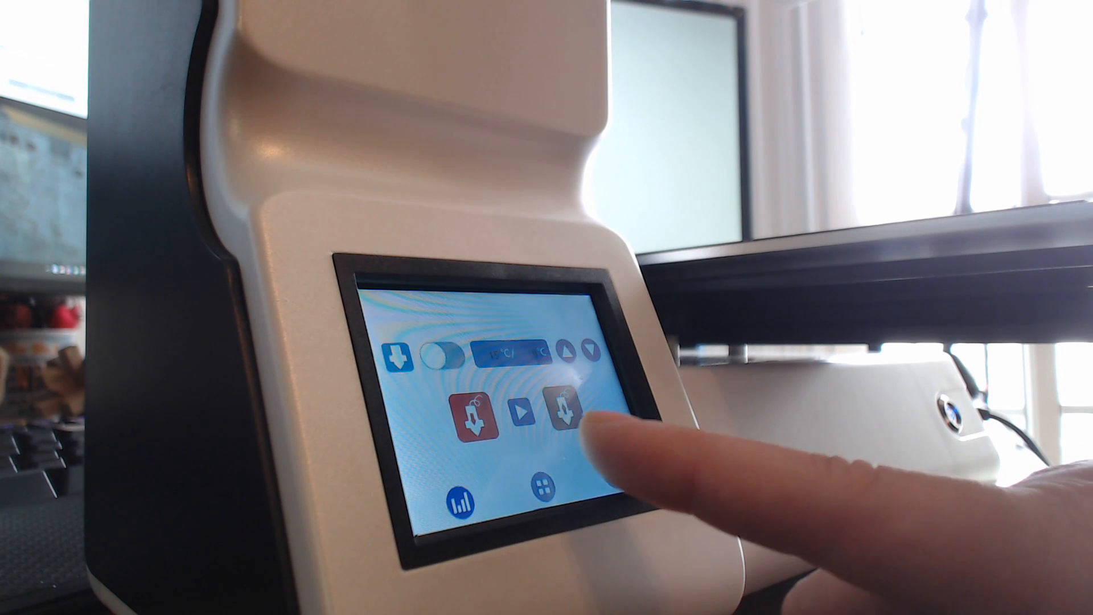
Step: Run the filament extrude feed, then return to the tools menu
left_click(561, 410)
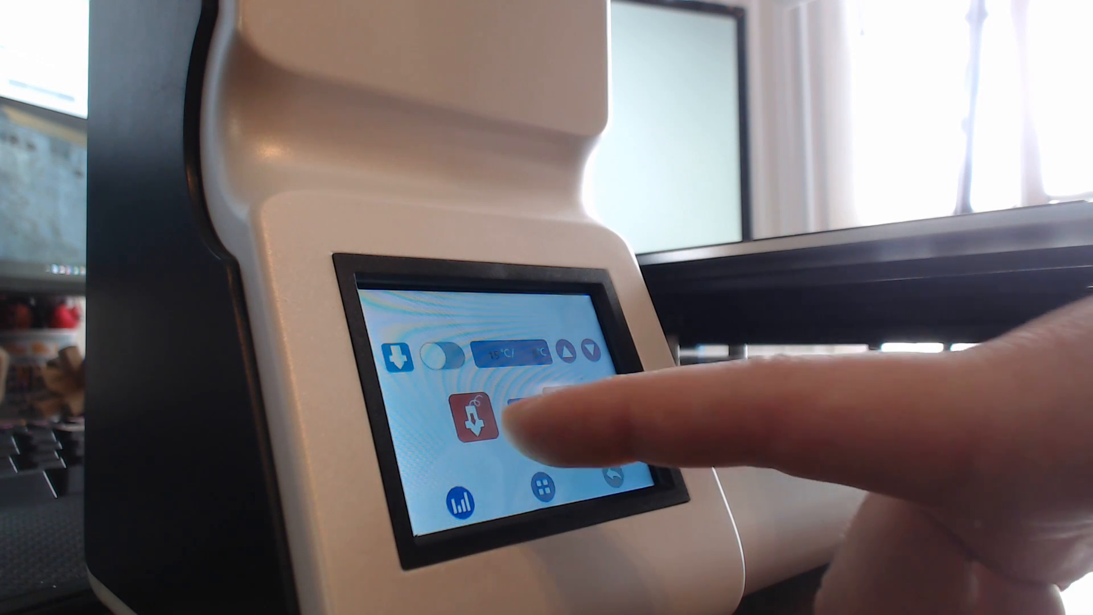
left_click(478, 412)
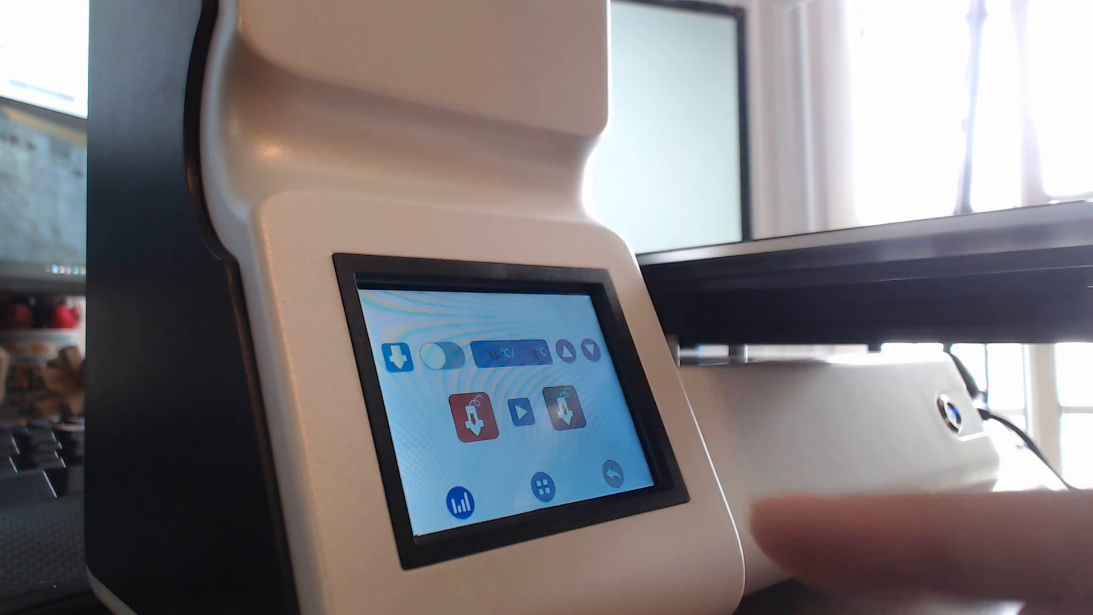
left_click(530, 411)
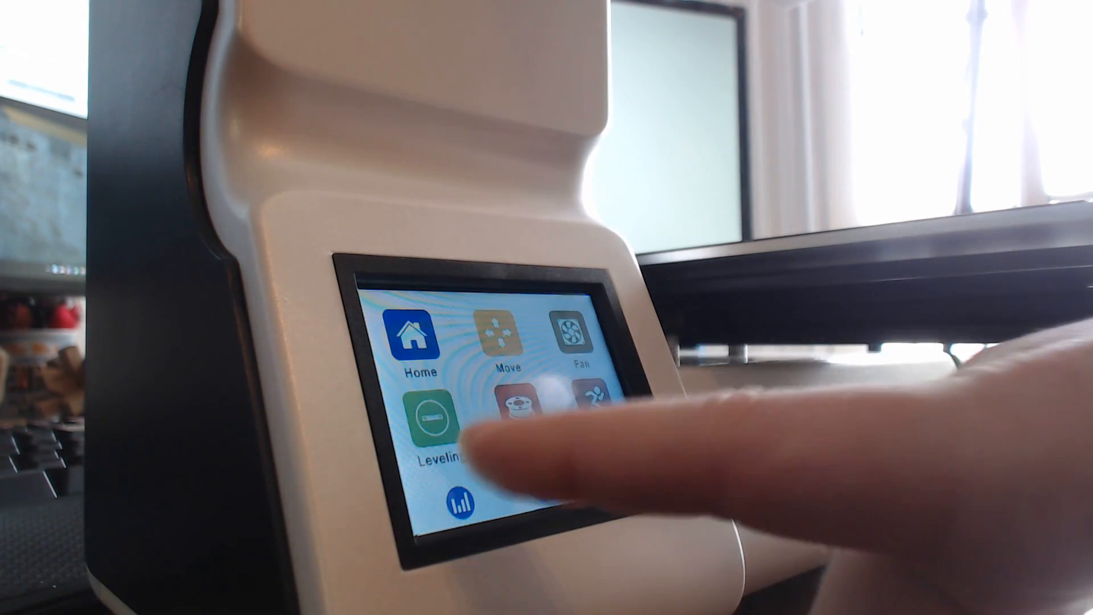
left_click(430, 419)
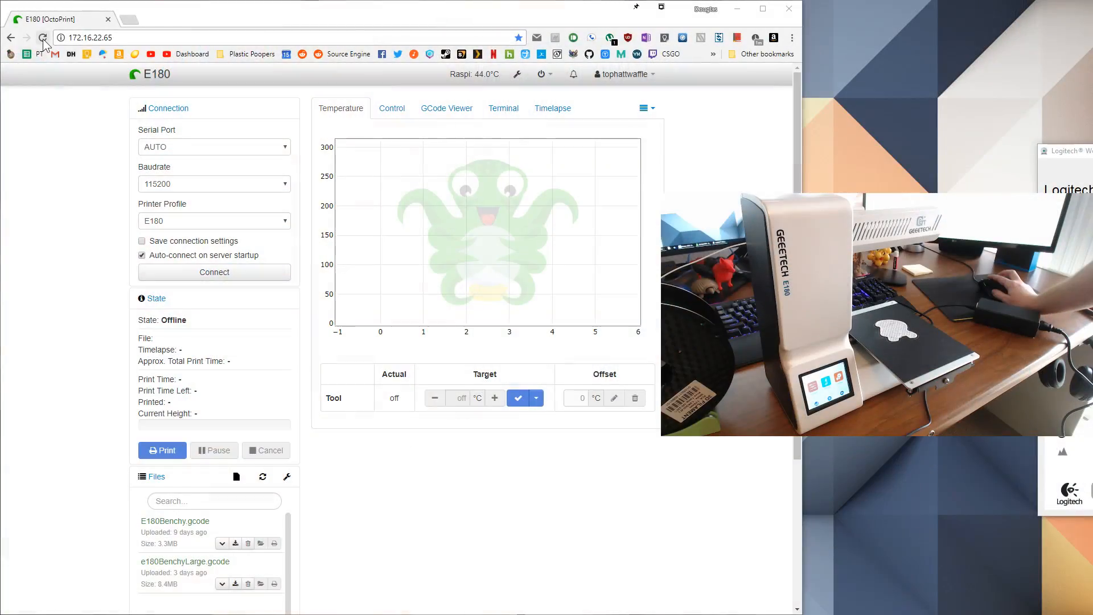
Step: Reload OctoPrint and connect the E180 on /dev/ttyUSB0
left_click(43, 38)
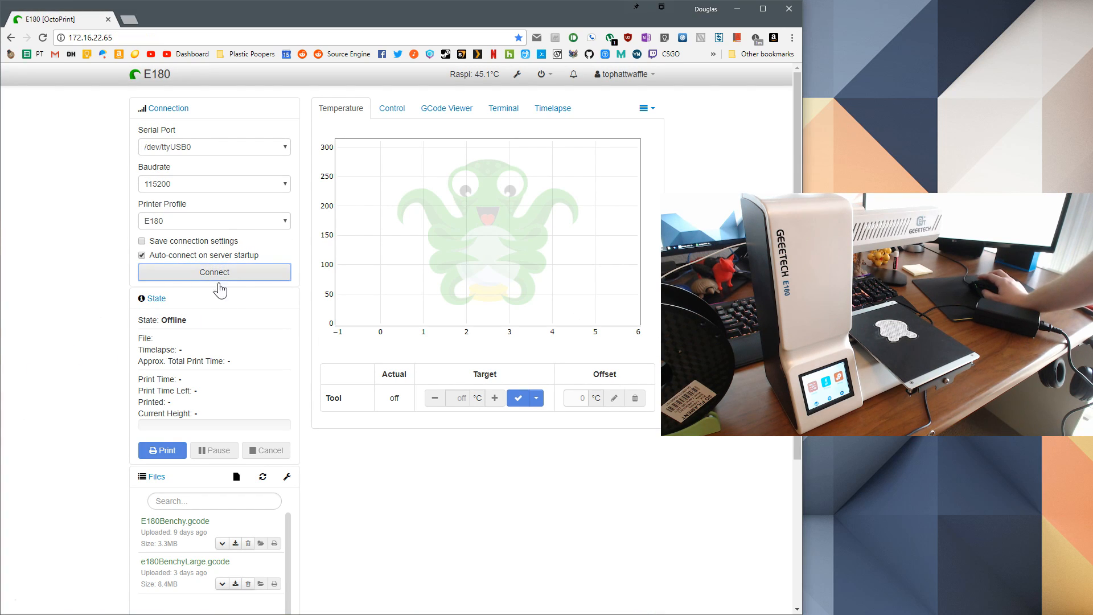
left_click(215, 273)
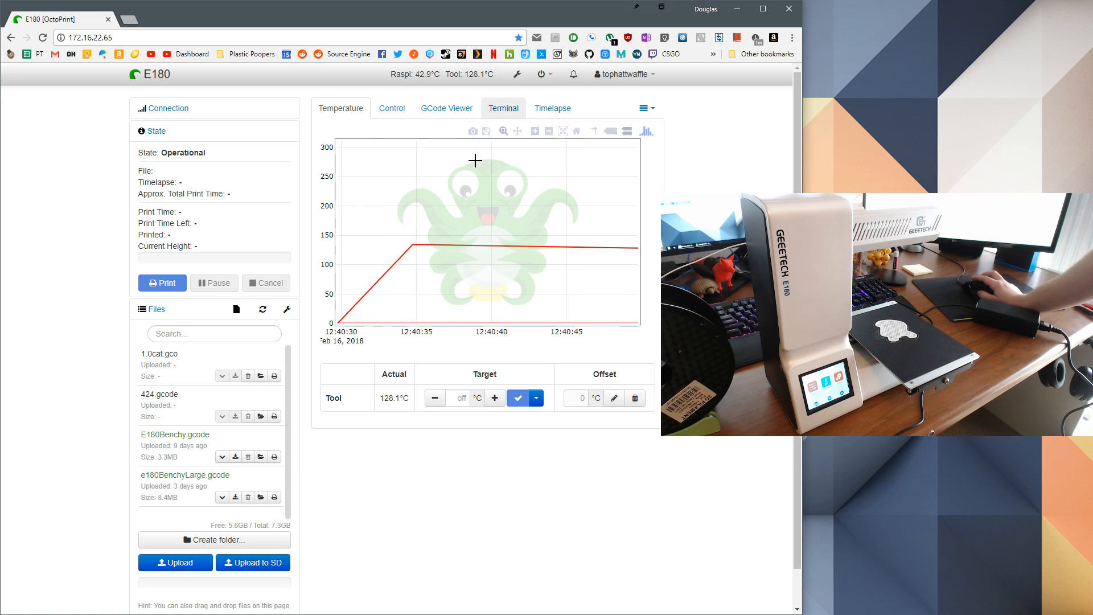
Step: Jog Z twice by 10 mm and X once from Control, then reopen Connection
left_click(391, 108)
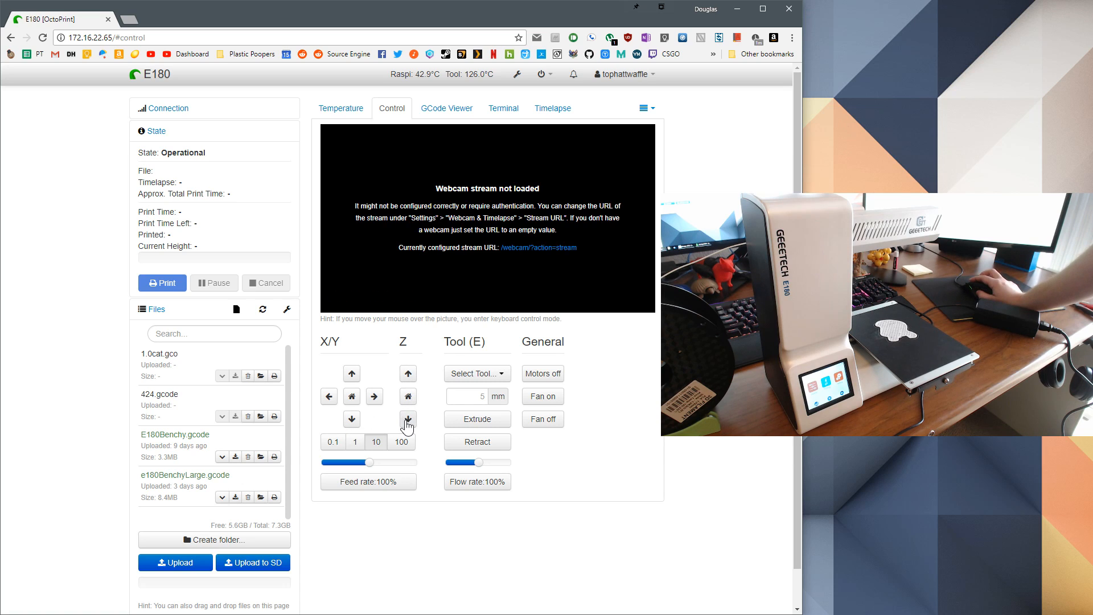
left_click(407, 419)
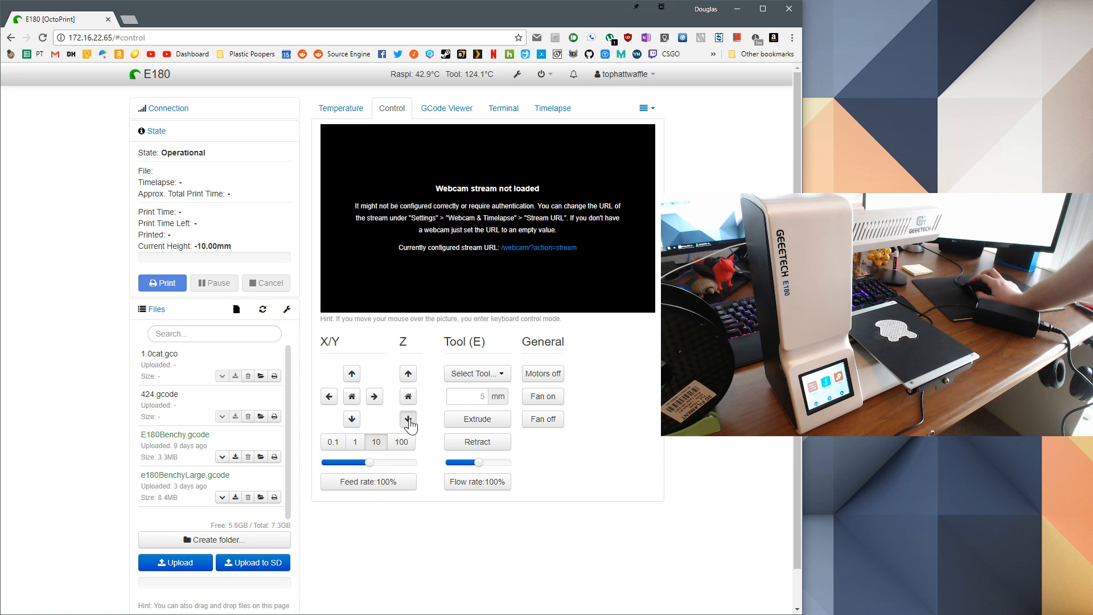
left_click(408, 419)
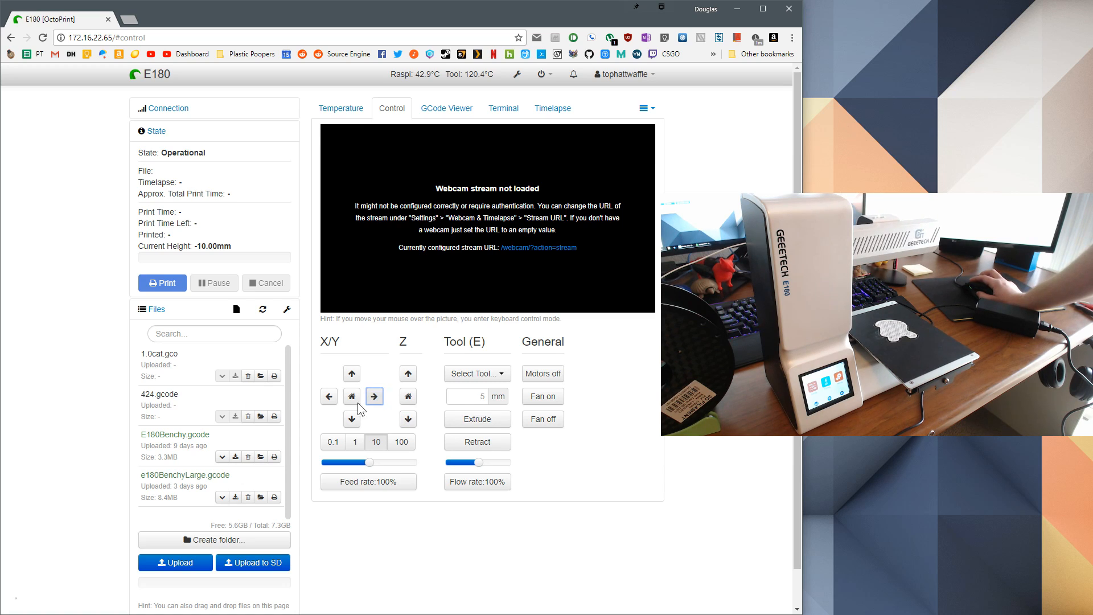
left_click(328, 396)
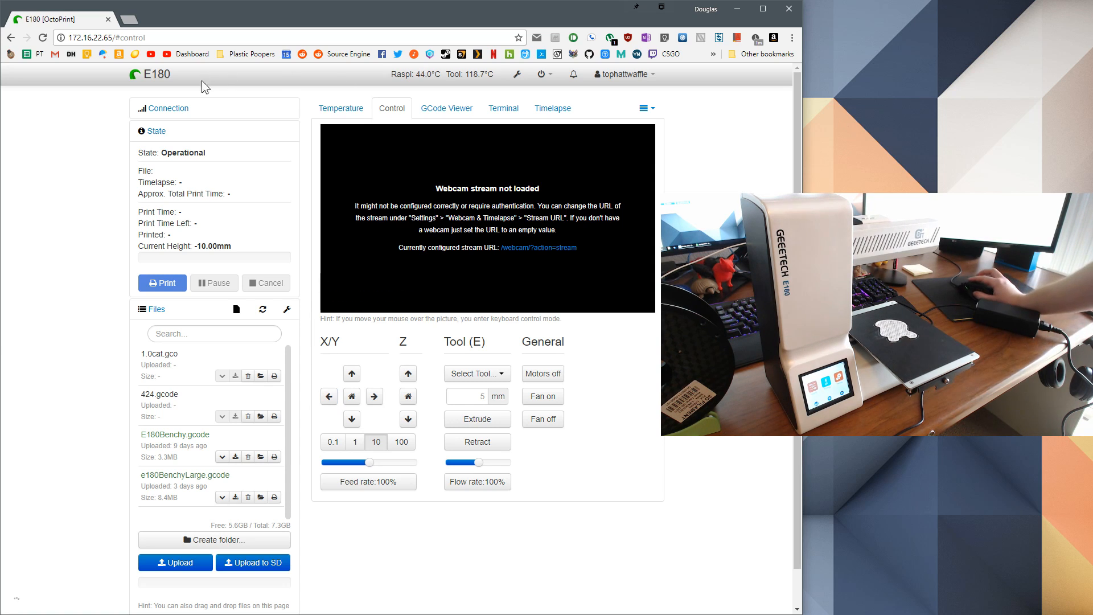
left_click(167, 108)
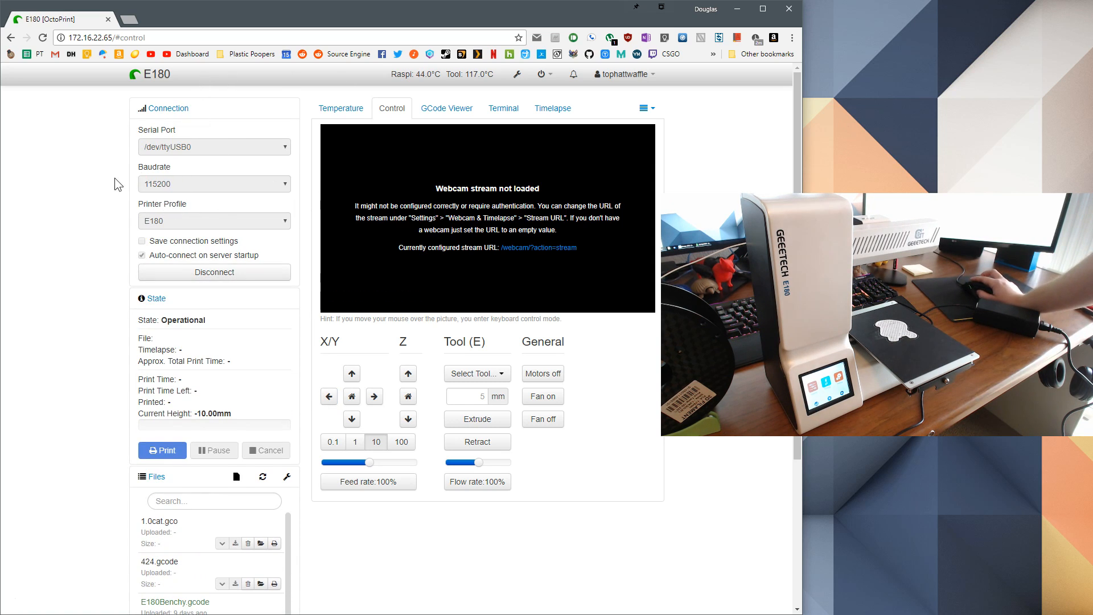